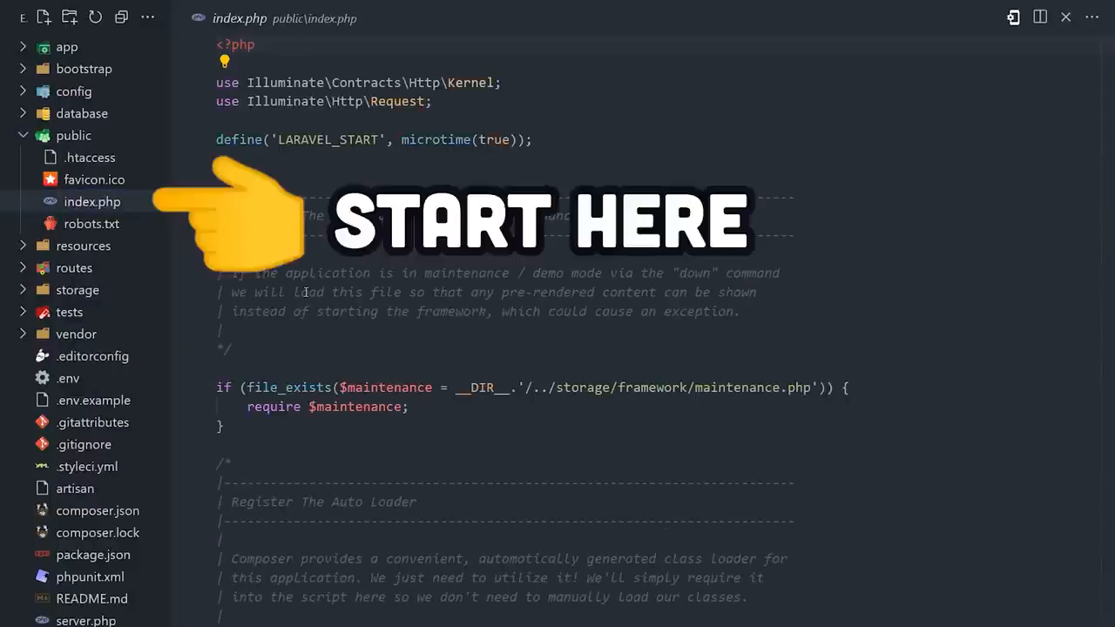
pyautogui.scroll(-3)
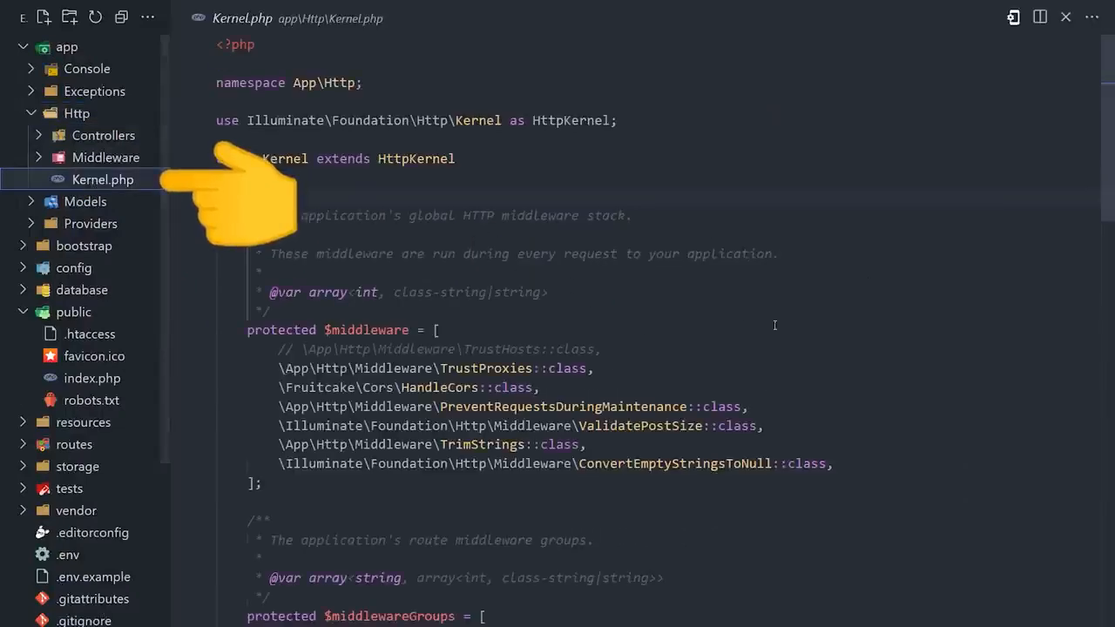
pyautogui.scroll(-3)
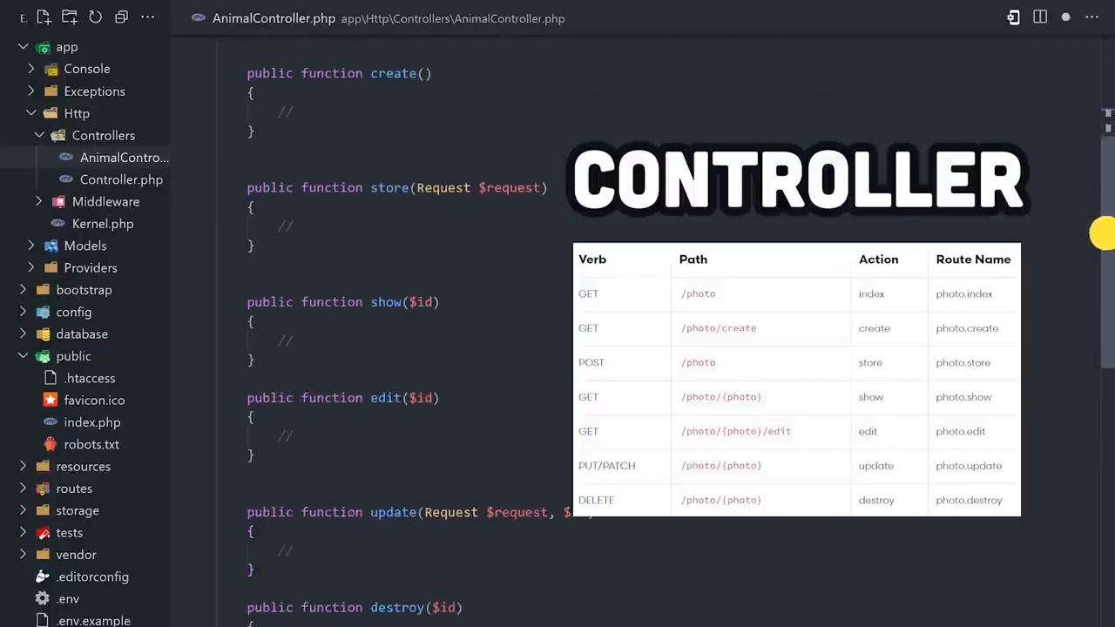
pyautogui.scroll(-3)
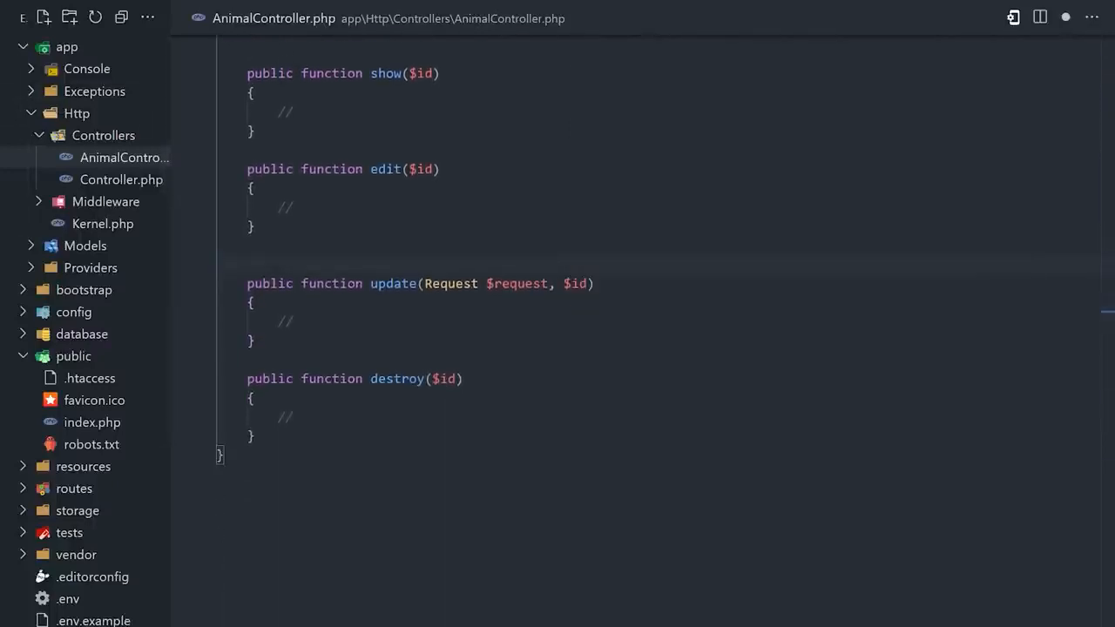
pyautogui.scroll(3)
pyautogui.write('$animal = animal::find();')
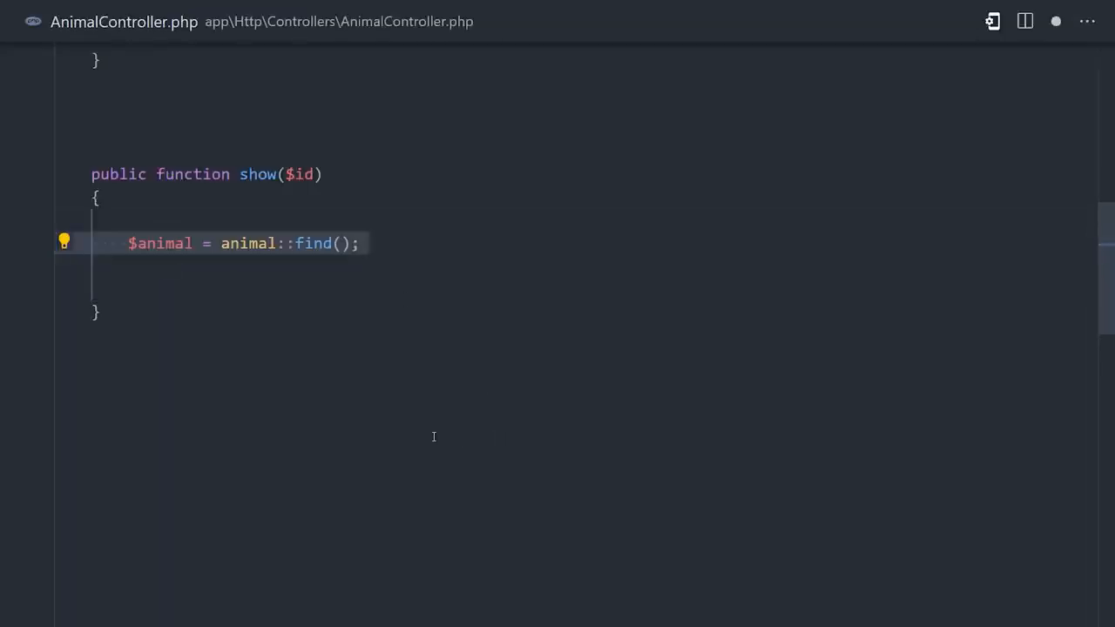
pyautogui.write('$id')
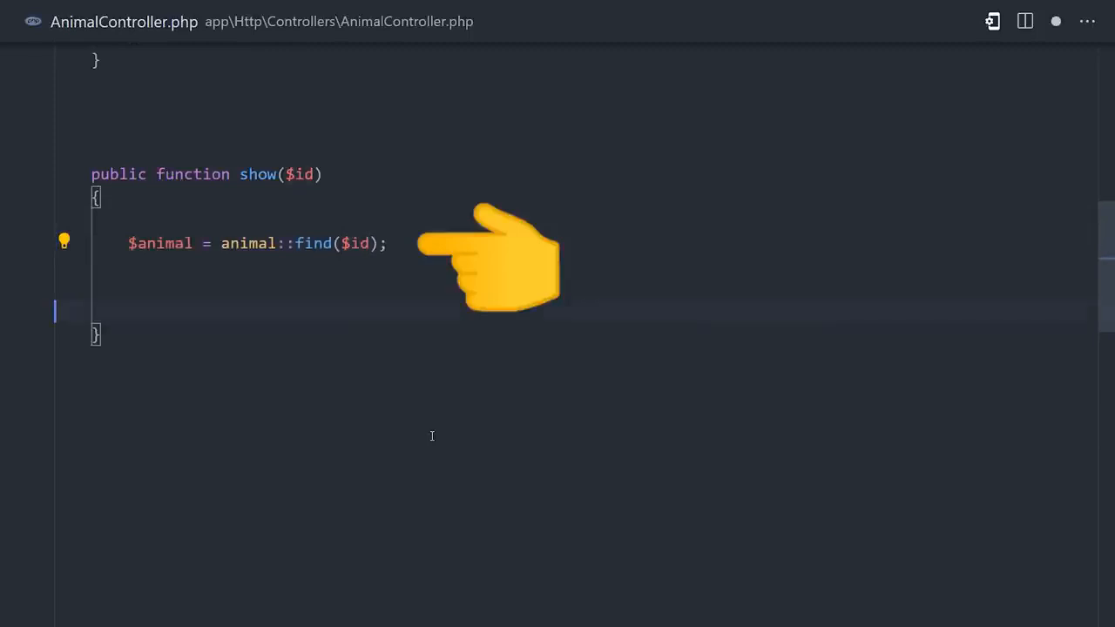